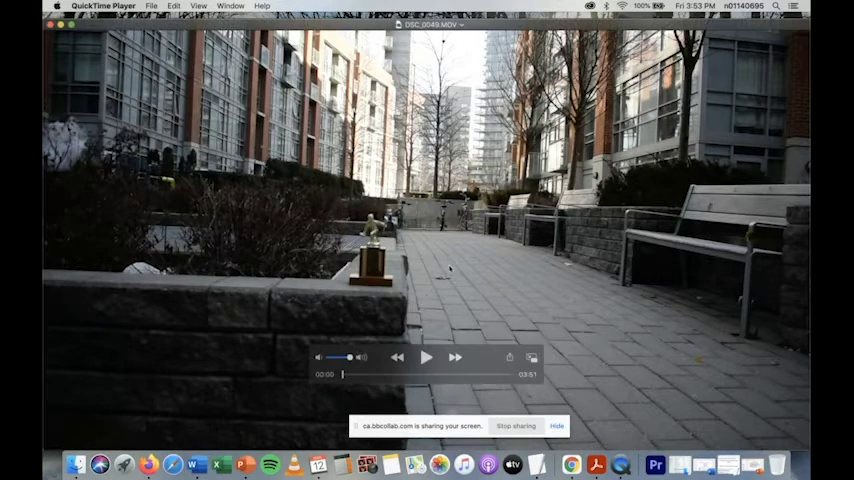
Play DSC_0049.MOV, then skip to 3:36 where the foreground trophy is sharp
click(425, 358)
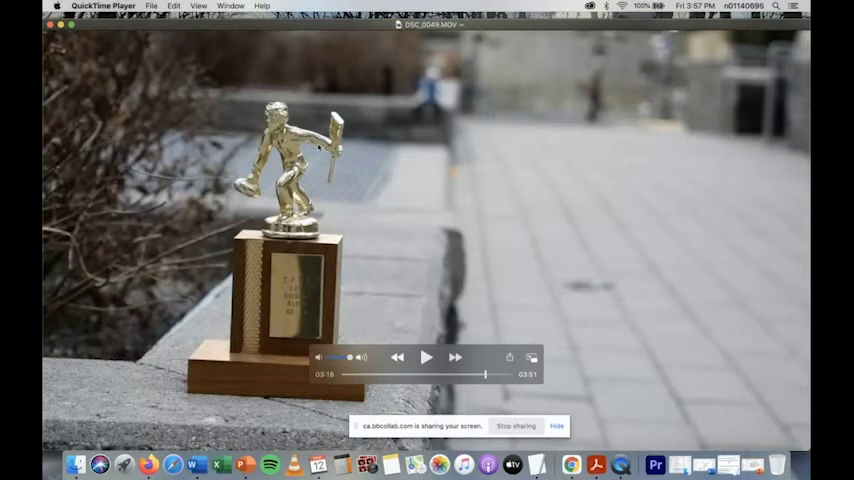
mouse_move(364, 228)
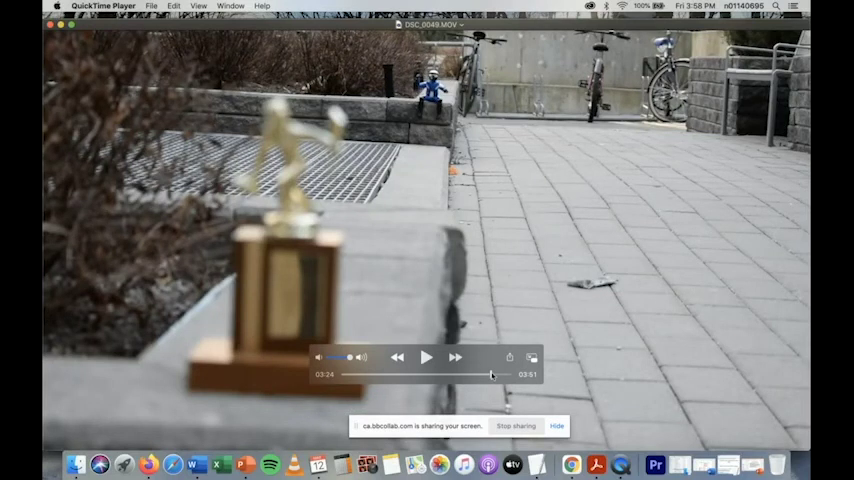
click(425, 357)
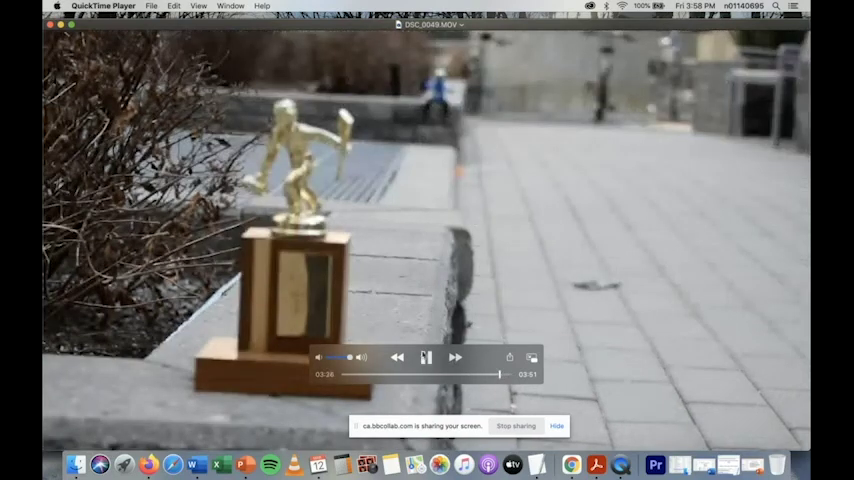